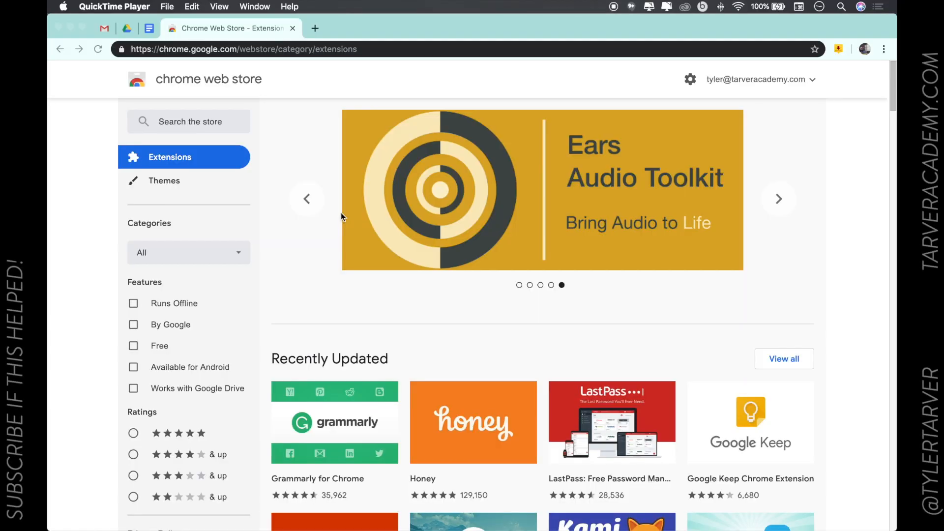
pyautogui.moveTo(345, 213)
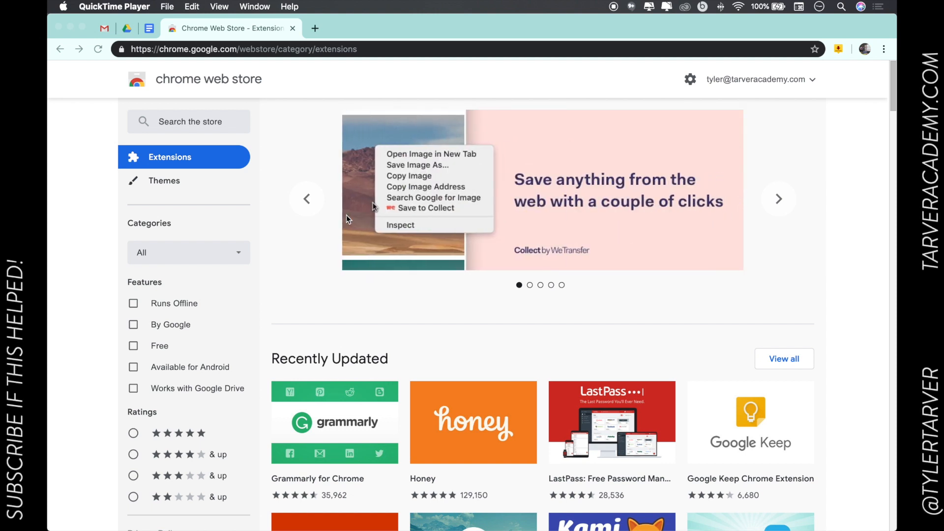
pyautogui.moveTo(345, 219)
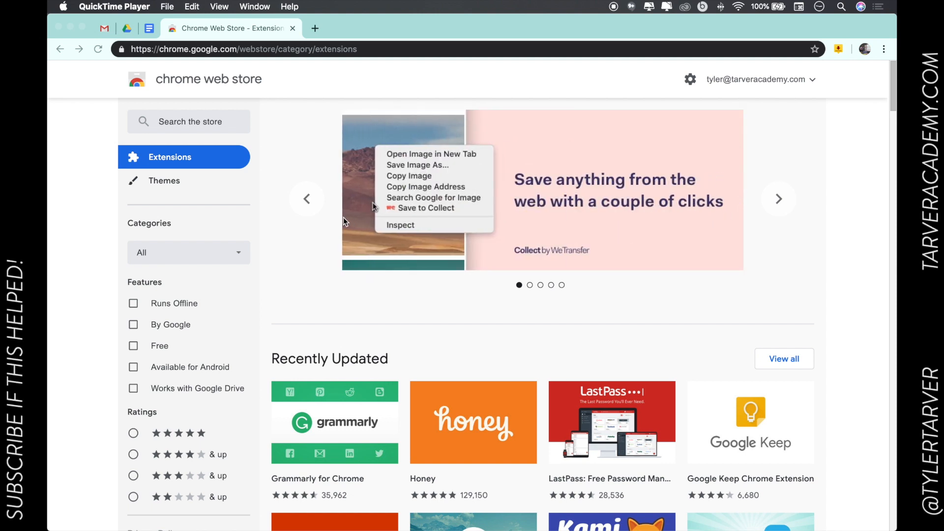
pyautogui.moveTo(306, 227)
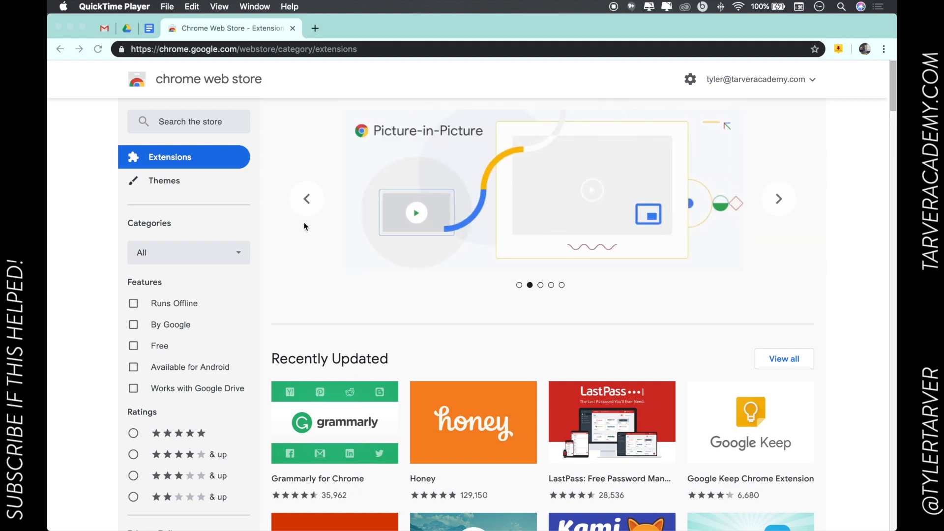
pyautogui.moveTo(308, 111)
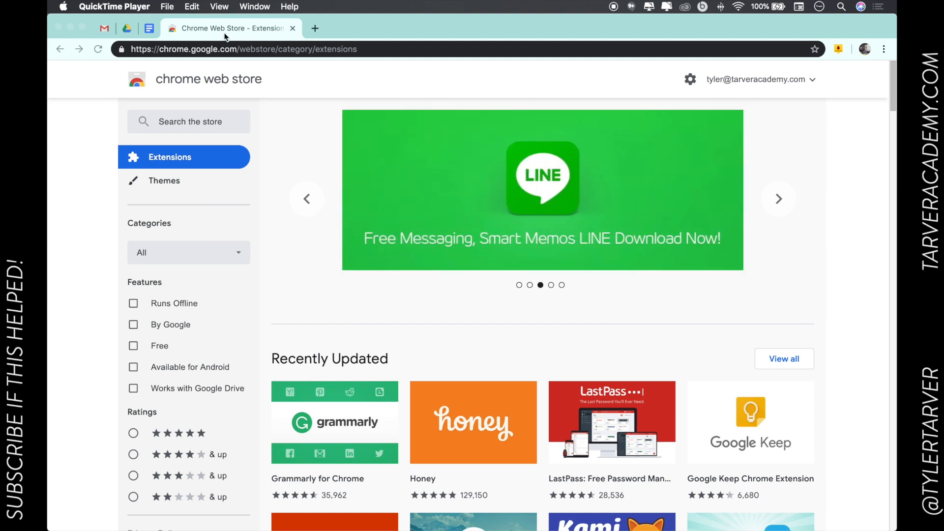
pyautogui.moveTo(246, 69)
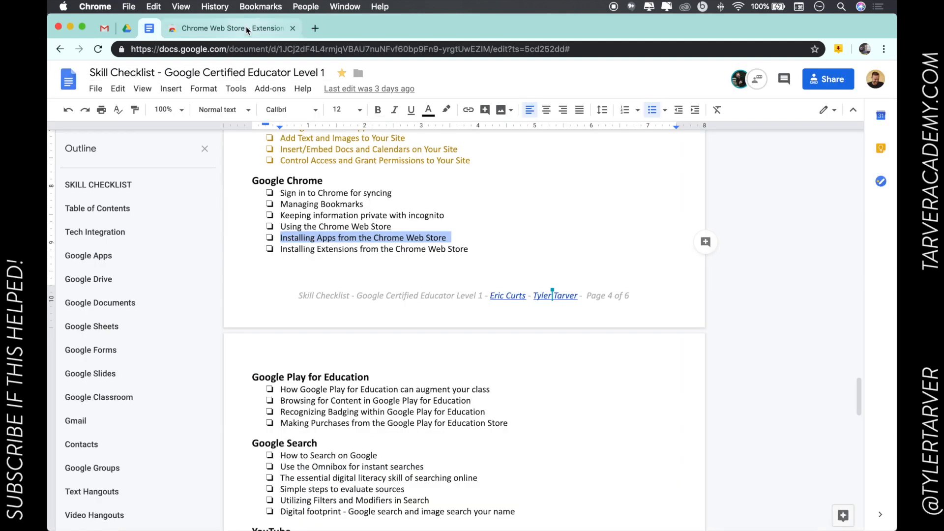
# Return to the Web Store, scroll to Chrome Toolkit and open Turn Off the Lights for YouTube
pyautogui.click(229, 28)
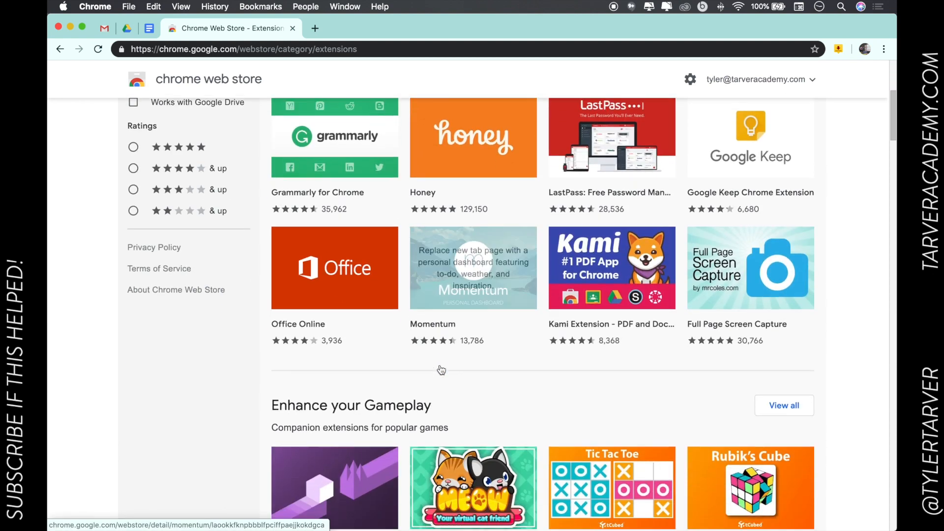
pyautogui.scroll(-3)
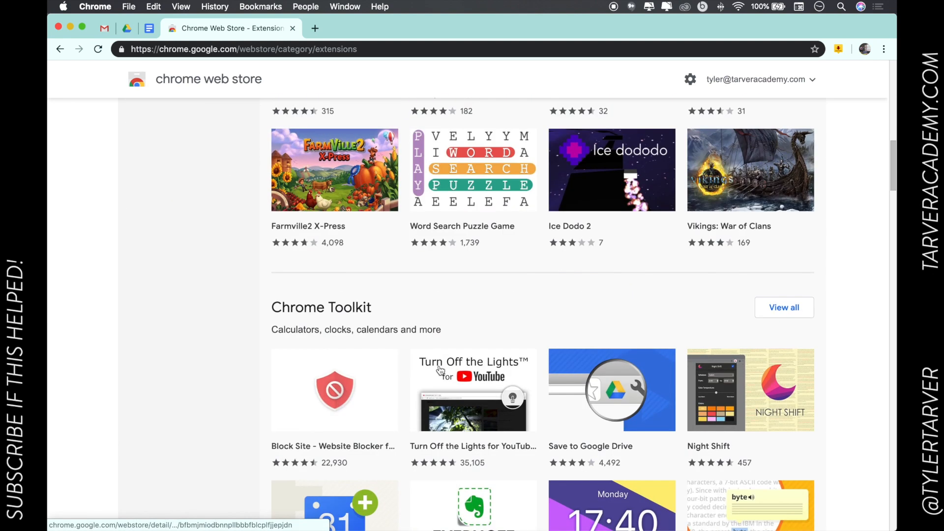
pyautogui.scroll(-3)
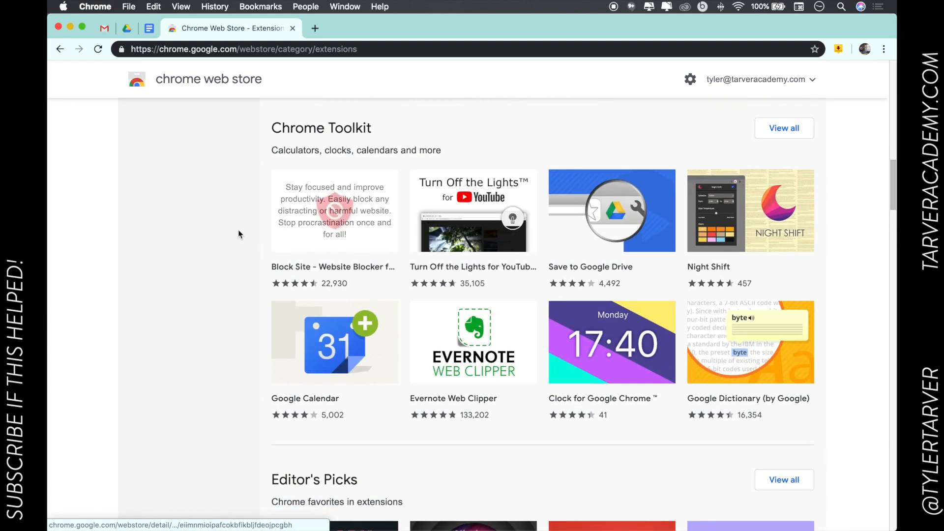
pyautogui.moveTo(499, 258)
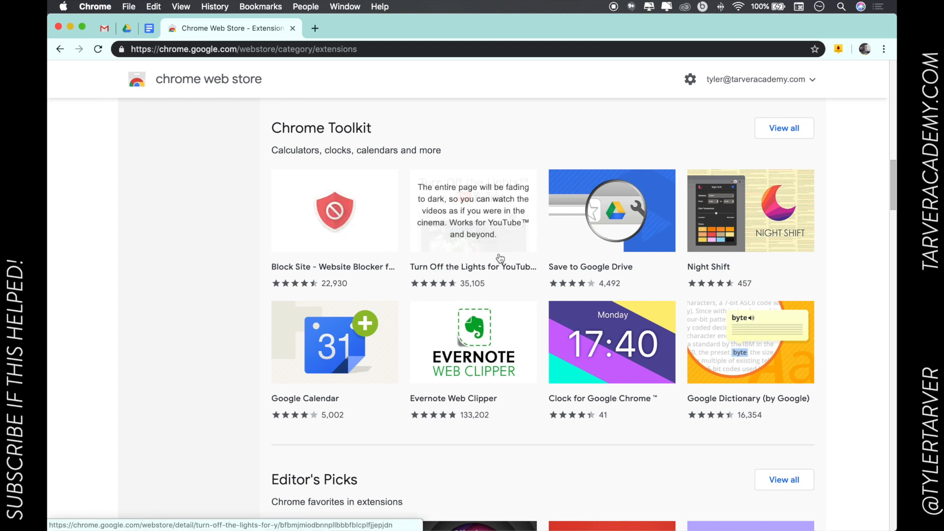
pyautogui.moveTo(486, 248)
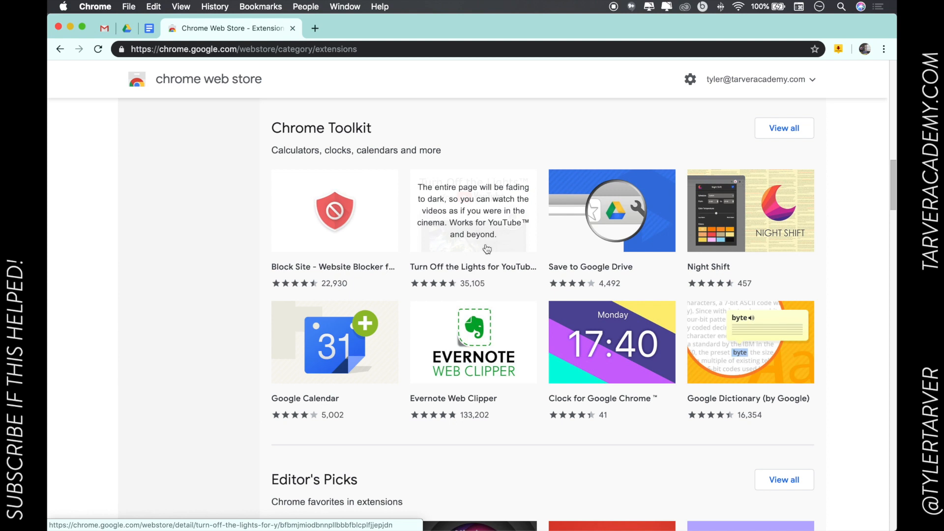
pyautogui.click(473, 210)
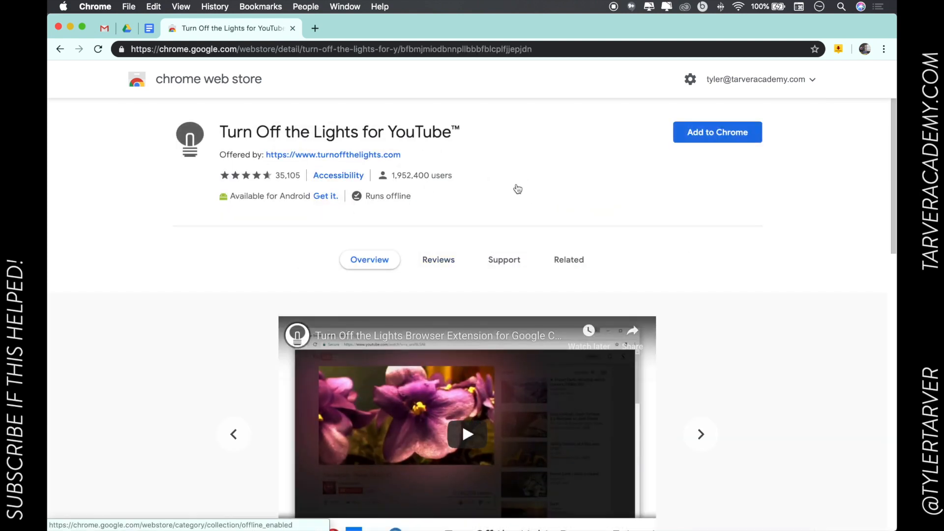
# Add Turn Off the Lights for YouTube to Chrome and confirm the install prompt
pyautogui.click(717, 132)
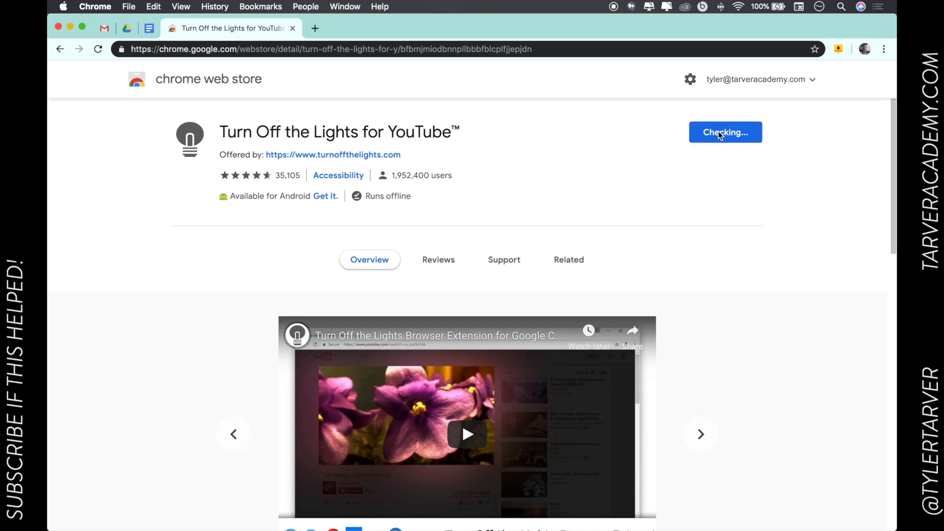
pyautogui.click(725, 131)
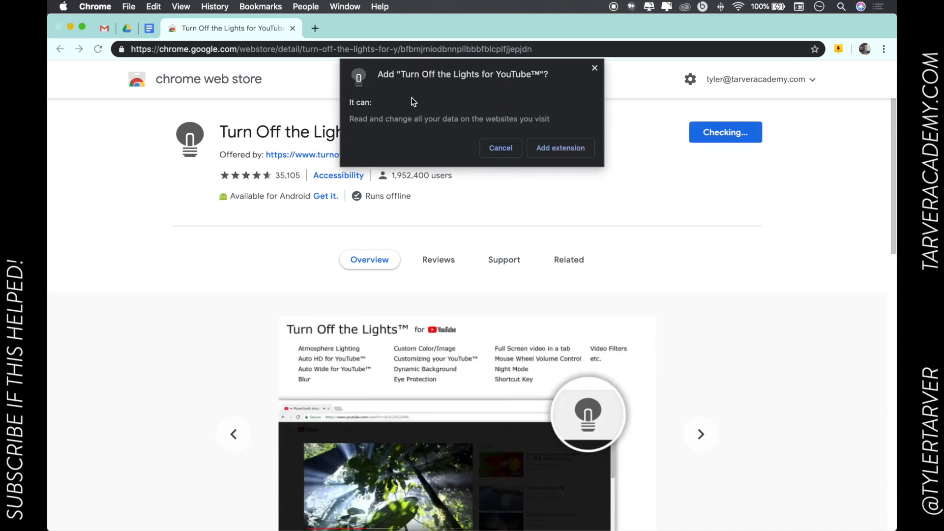
pyautogui.moveTo(352, 119)
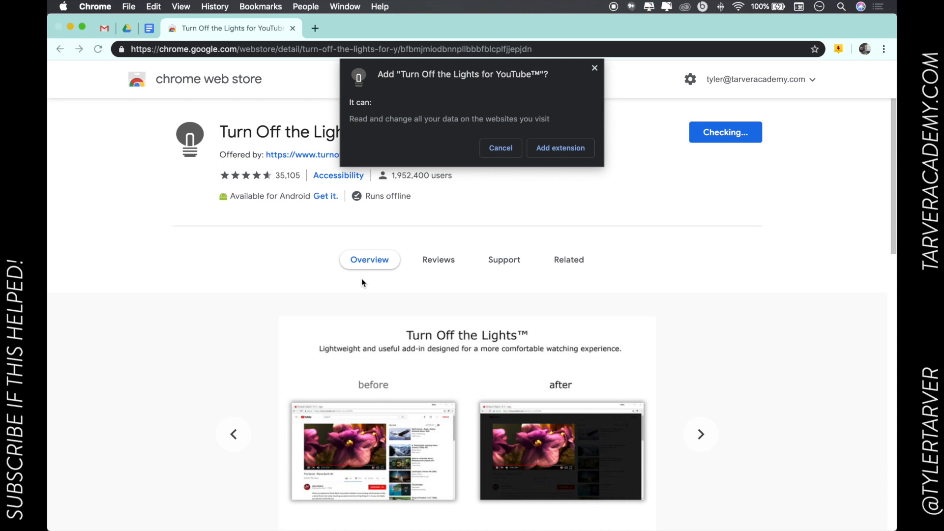
pyautogui.moveTo(390, 174)
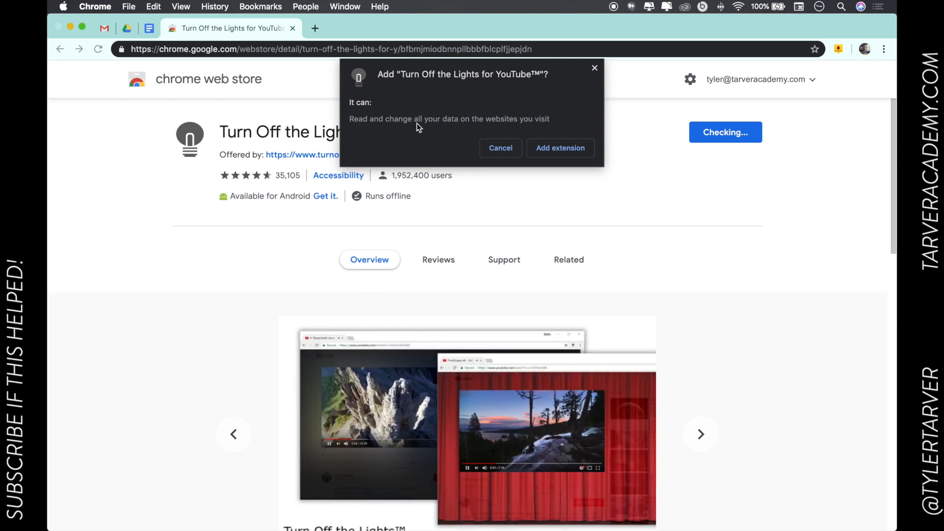
pyautogui.moveTo(360, 108)
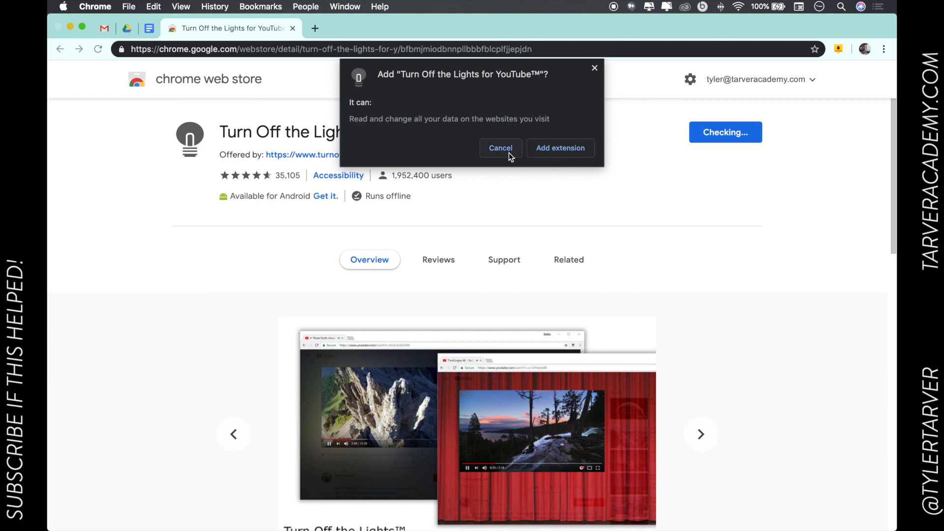
pyautogui.click(501, 148)
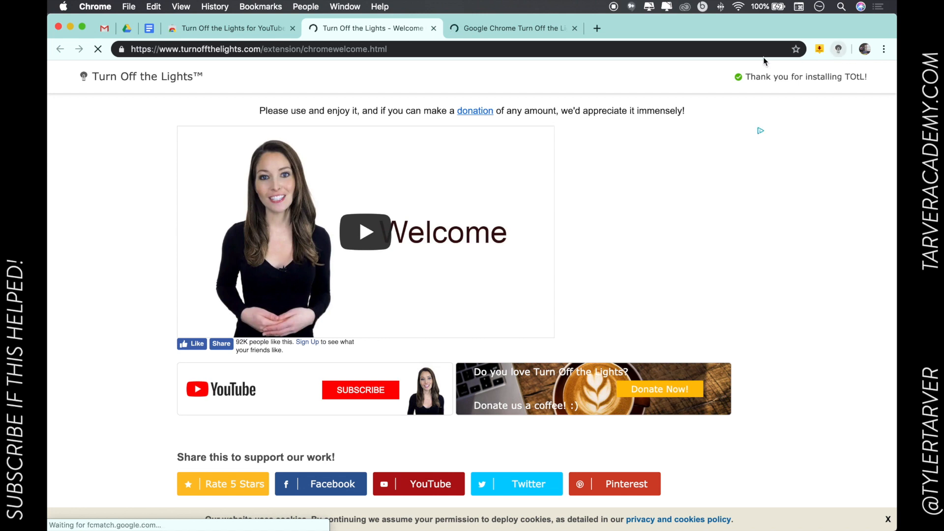
pyautogui.scroll(-3)
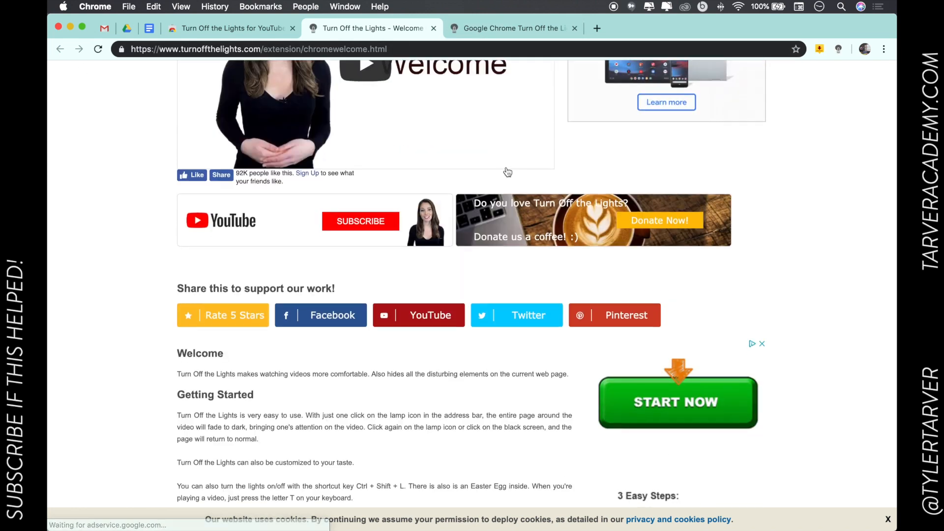
pyautogui.scroll(-3)
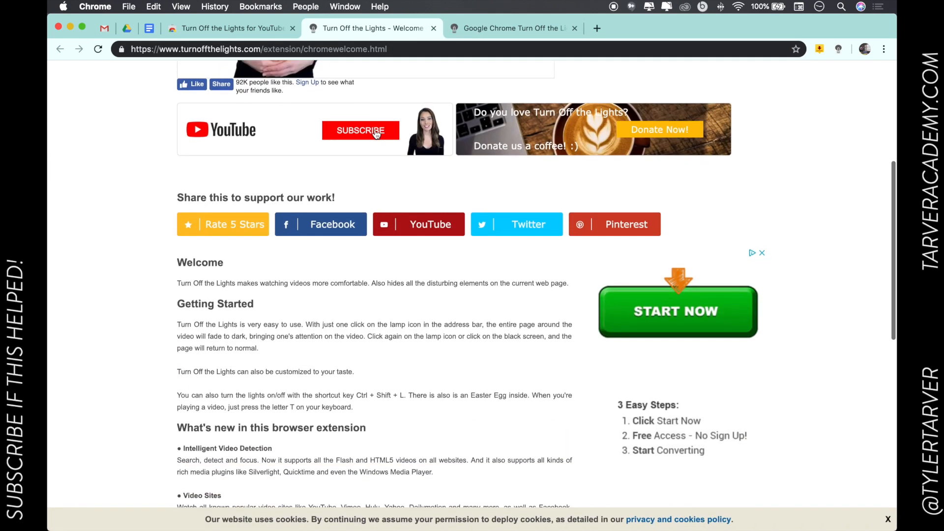
pyautogui.scroll(-3)
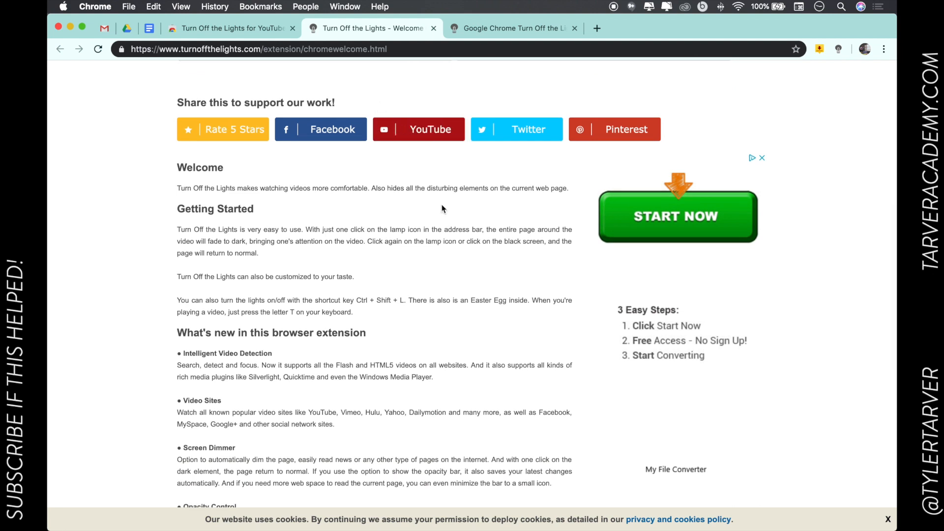
pyautogui.click(838, 49)
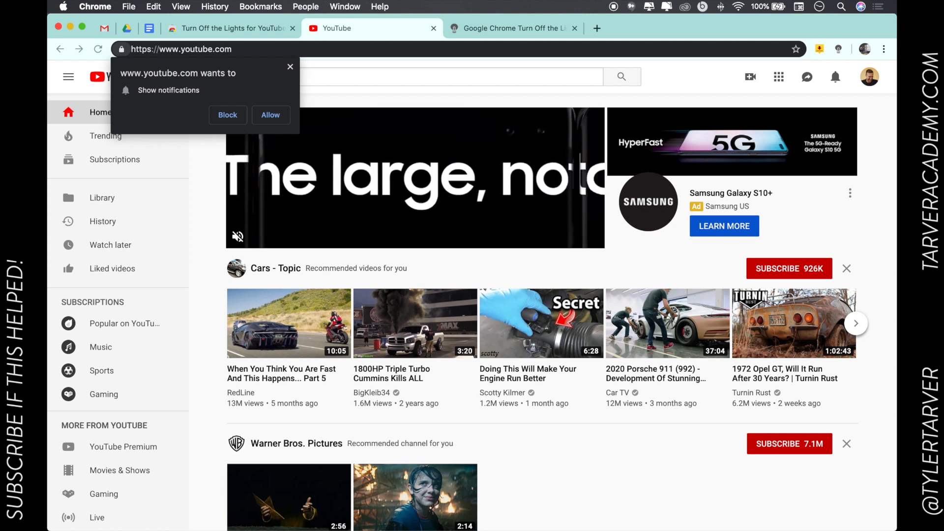
# Search YouTube for 'tarver academy' and open the How to Solve an Inequality video
pyautogui.write('tarver acade')
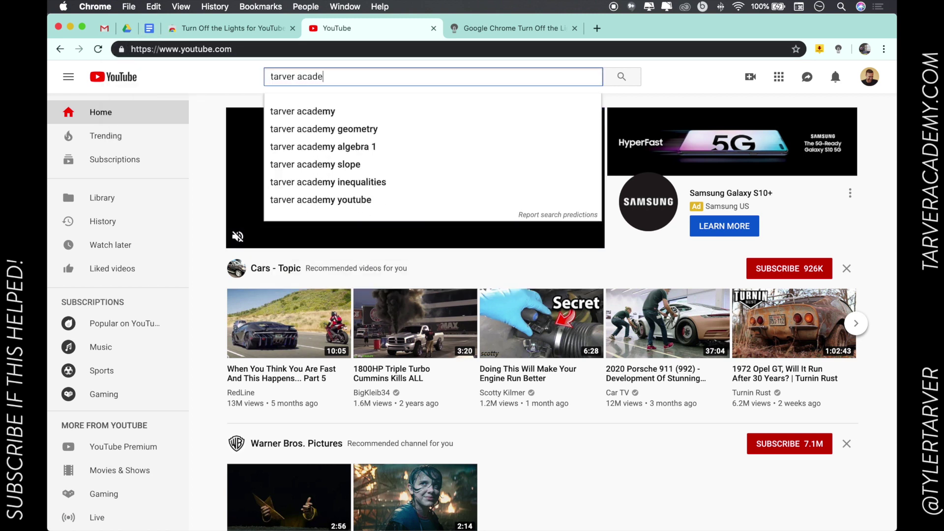
pyautogui.click(302, 111)
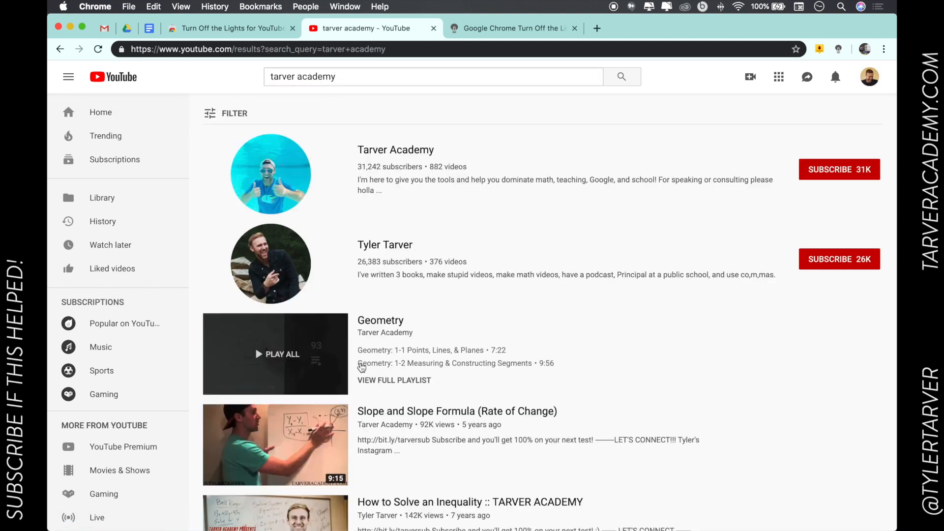
pyautogui.scroll(-3)
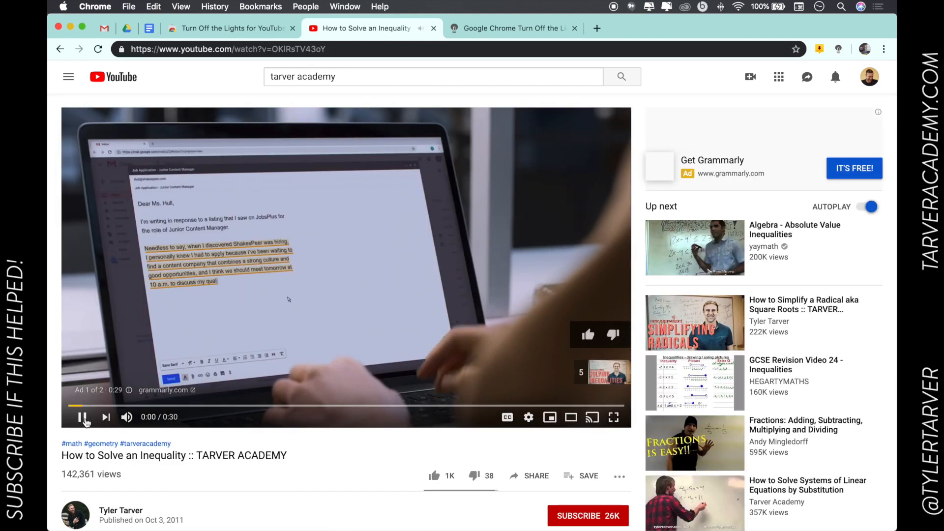
# Pause the video, dim the page with the toolbar lamp icon, then resume playback
pyautogui.click(82, 417)
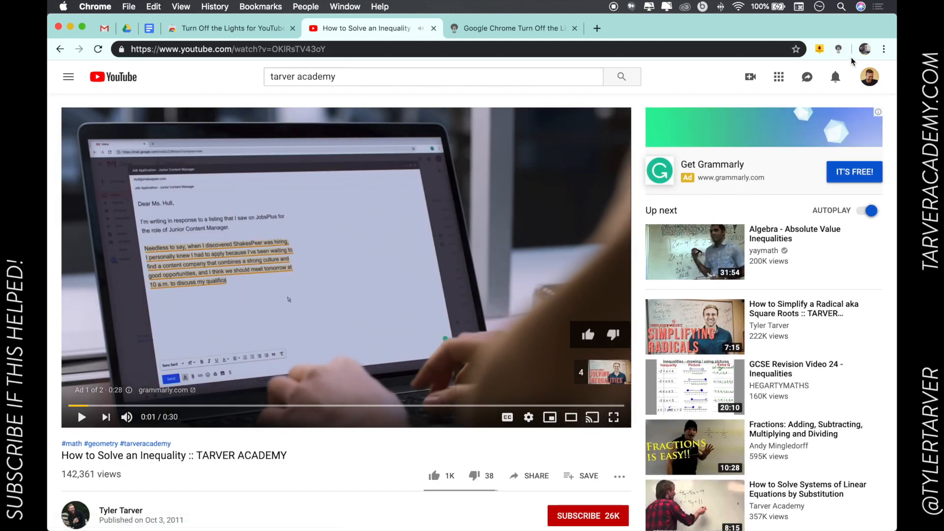
pyautogui.click(838, 49)
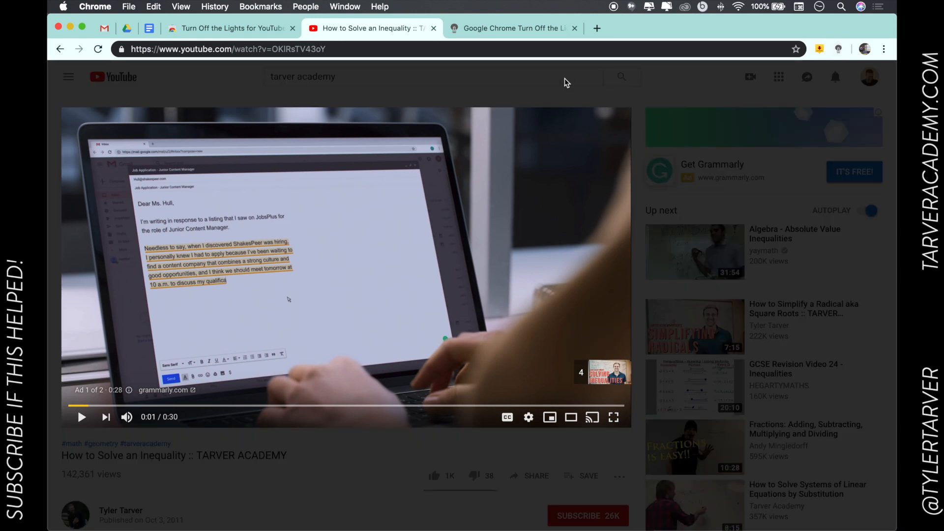
pyautogui.moveTo(312, 336)
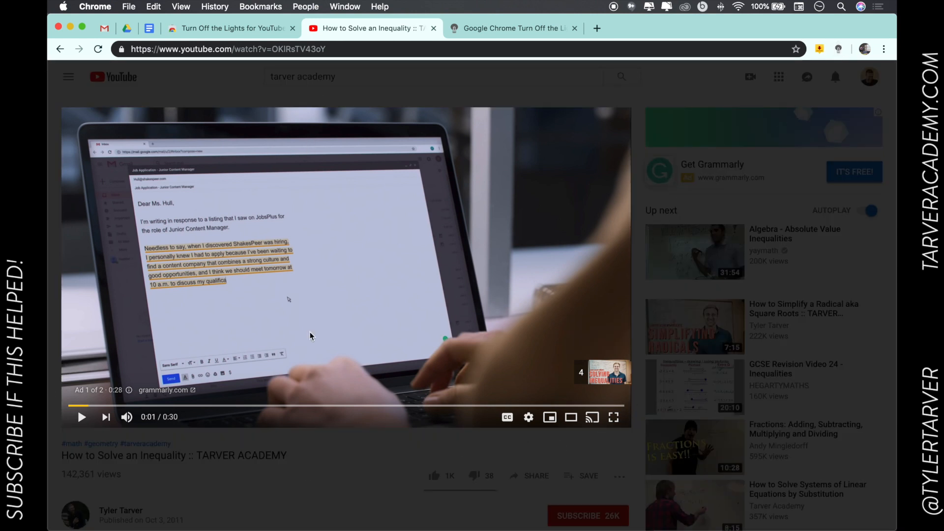
pyautogui.moveTo(564, 227)
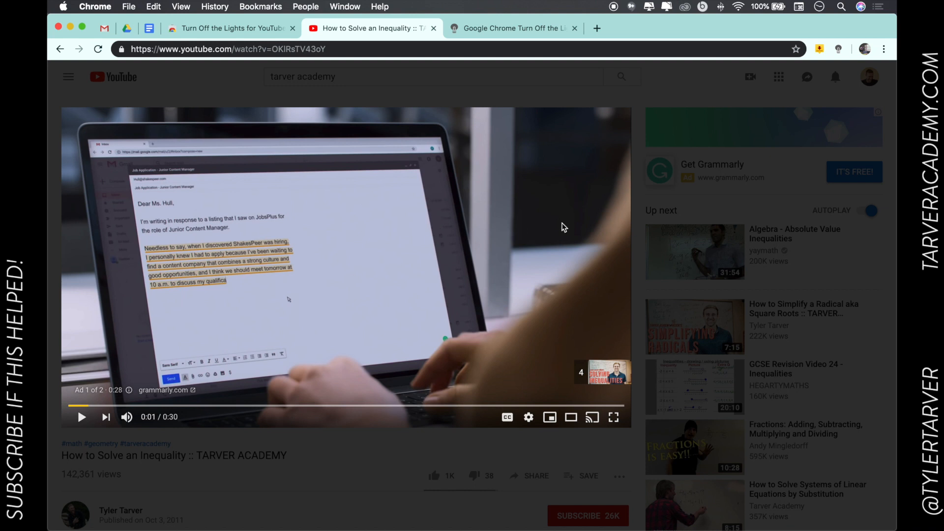
pyautogui.click(82, 417)
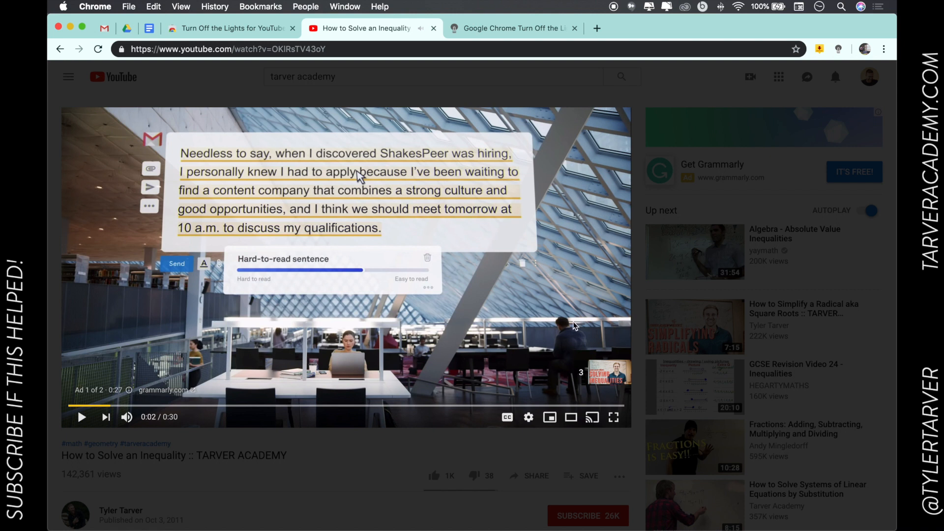
pyautogui.moveTo(372, 234)
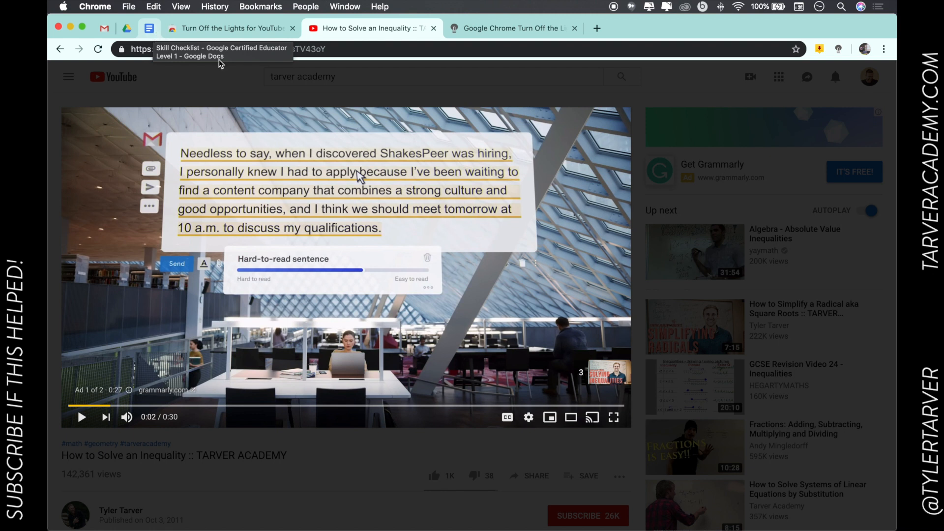
pyautogui.moveTo(315, 97)
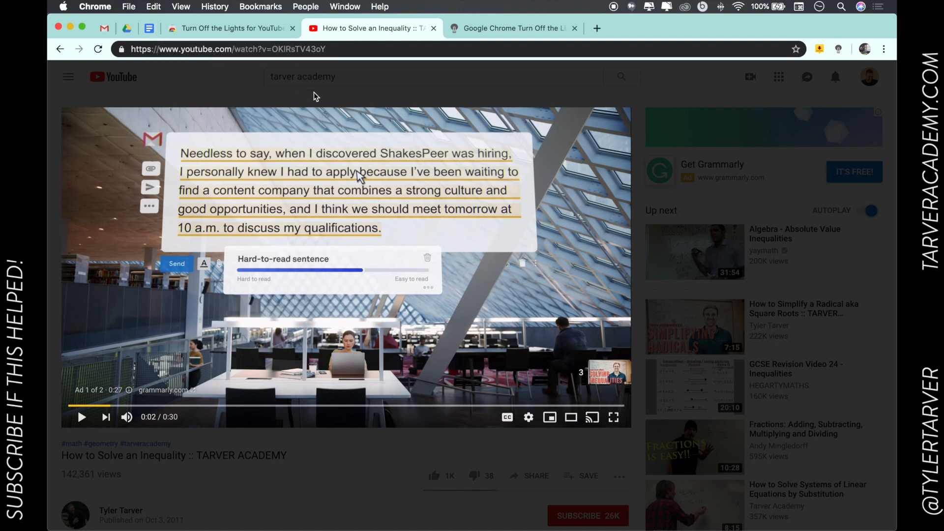
pyautogui.moveTo(621, 13)
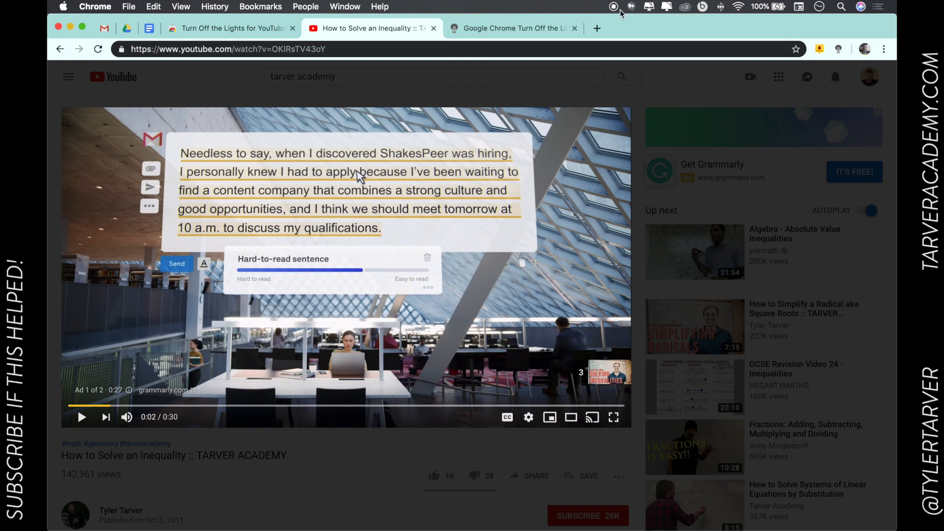